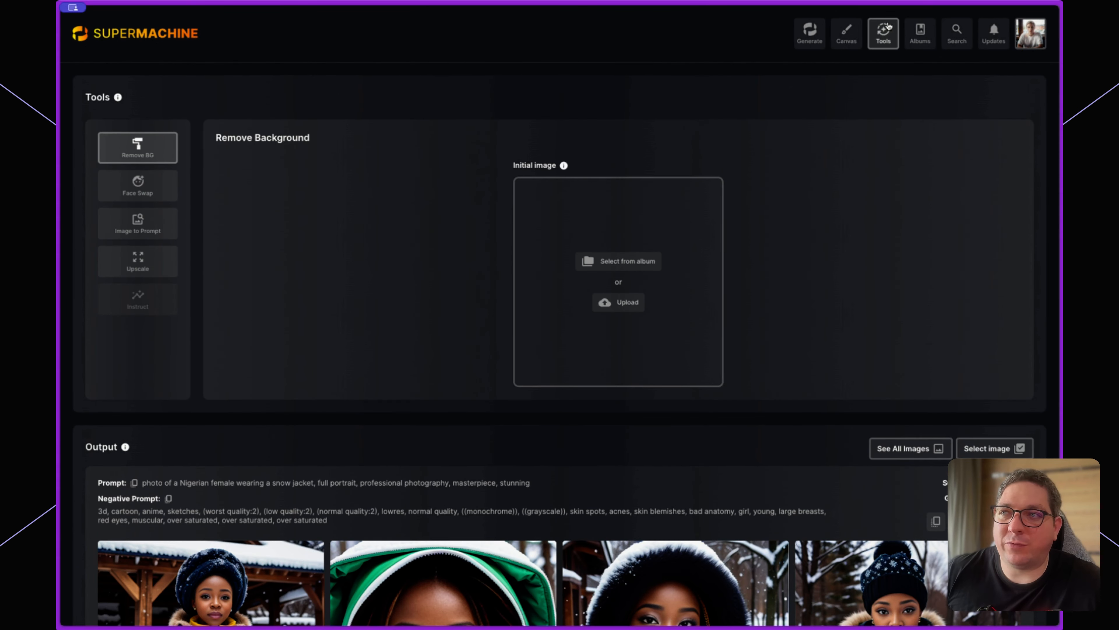
mouse_move(171, 83)
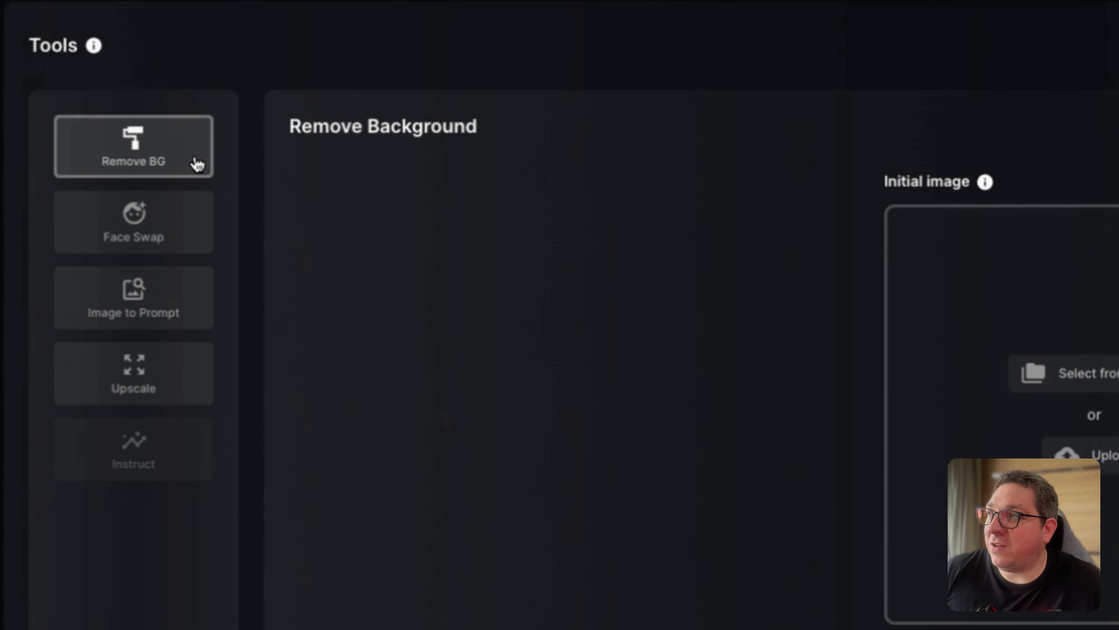
After glancing at Upscale, load the green-and-gold-top portrait from the album into Remove Background.
left_click(133, 221)
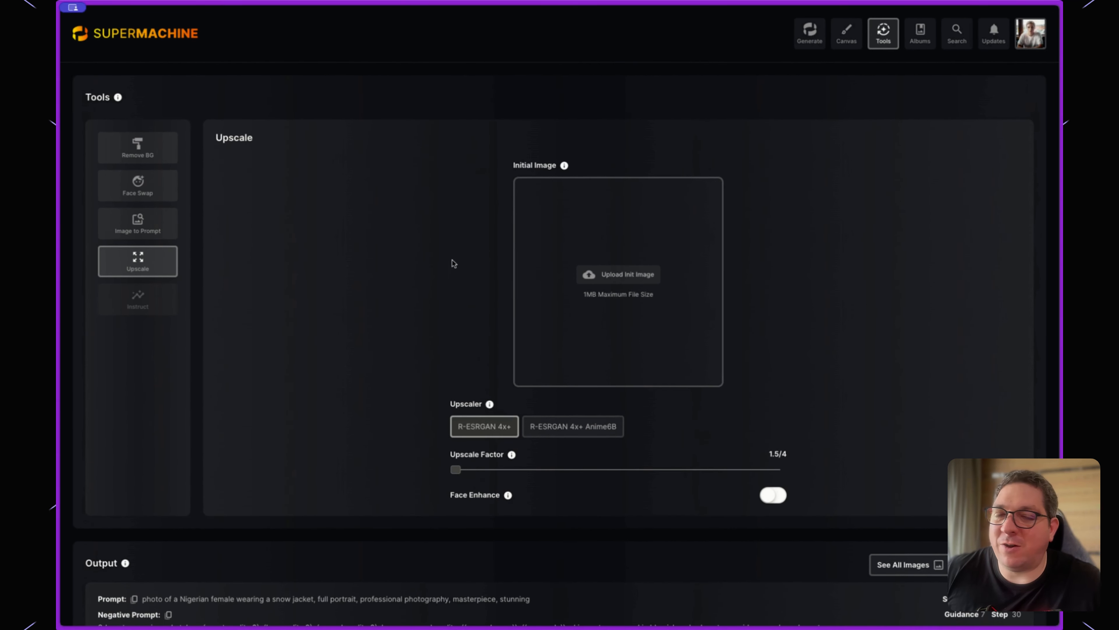
mouse_move(142, 152)
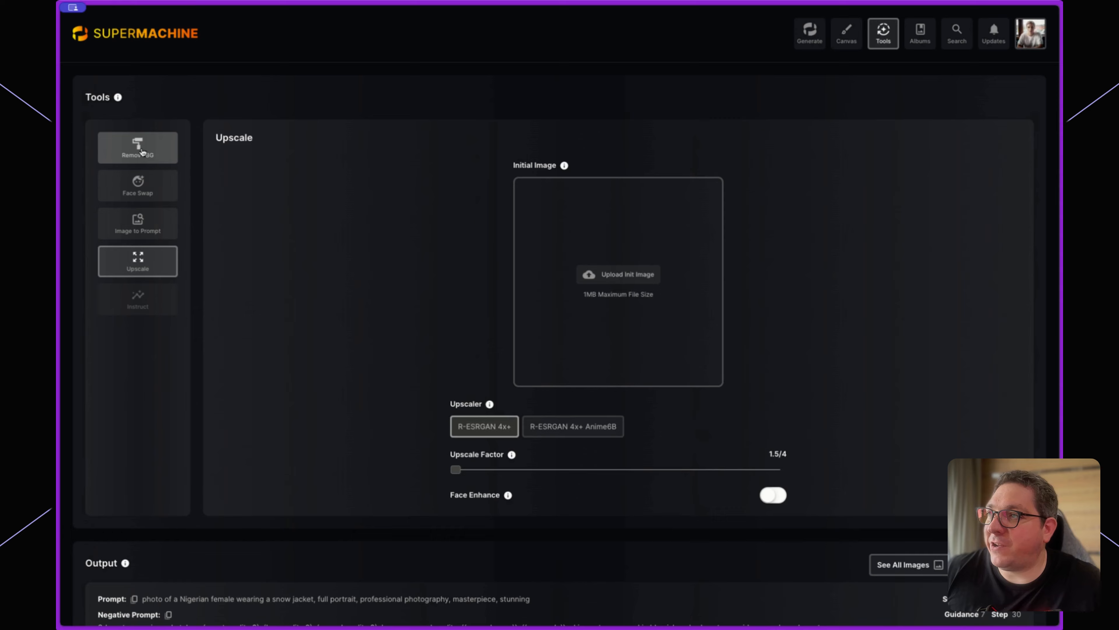
left_click(137, 147)
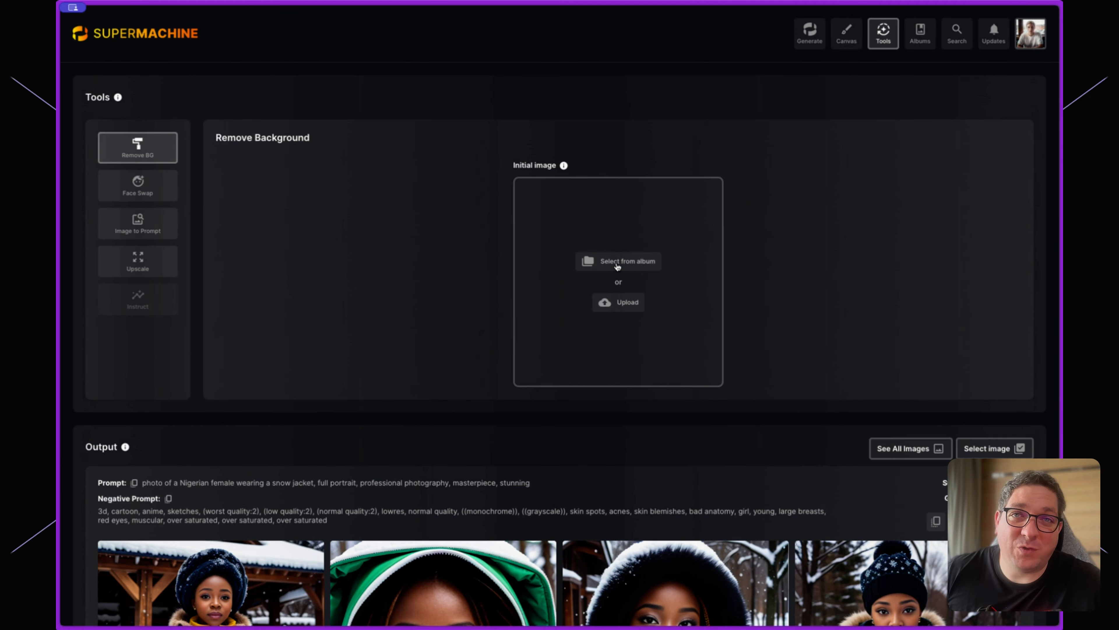
mouse_move(200, 159)
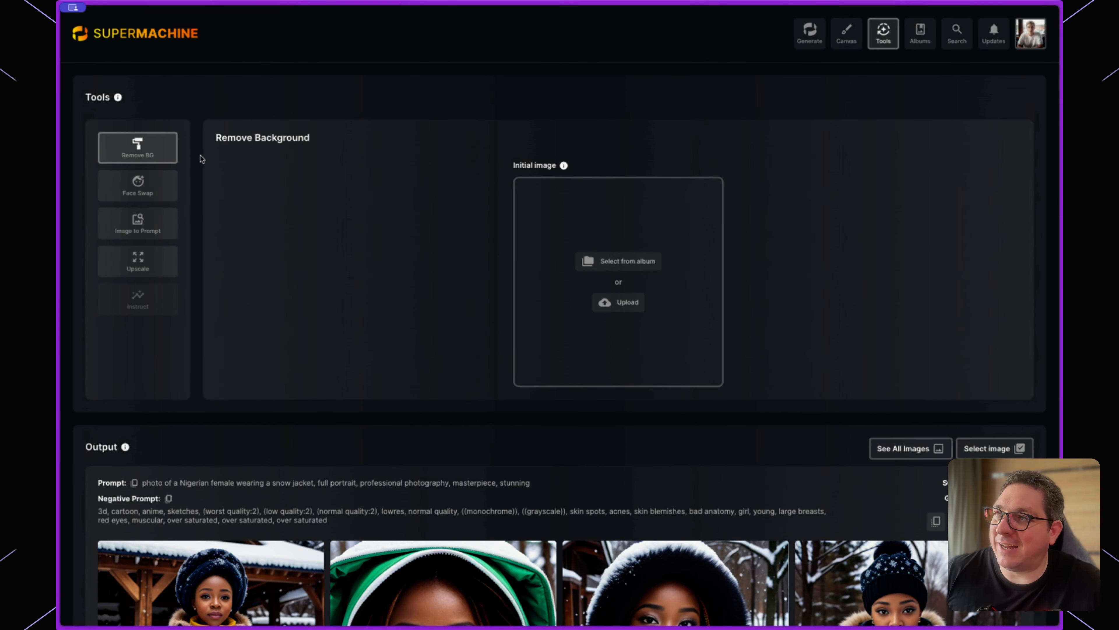
left_click(619, 260)
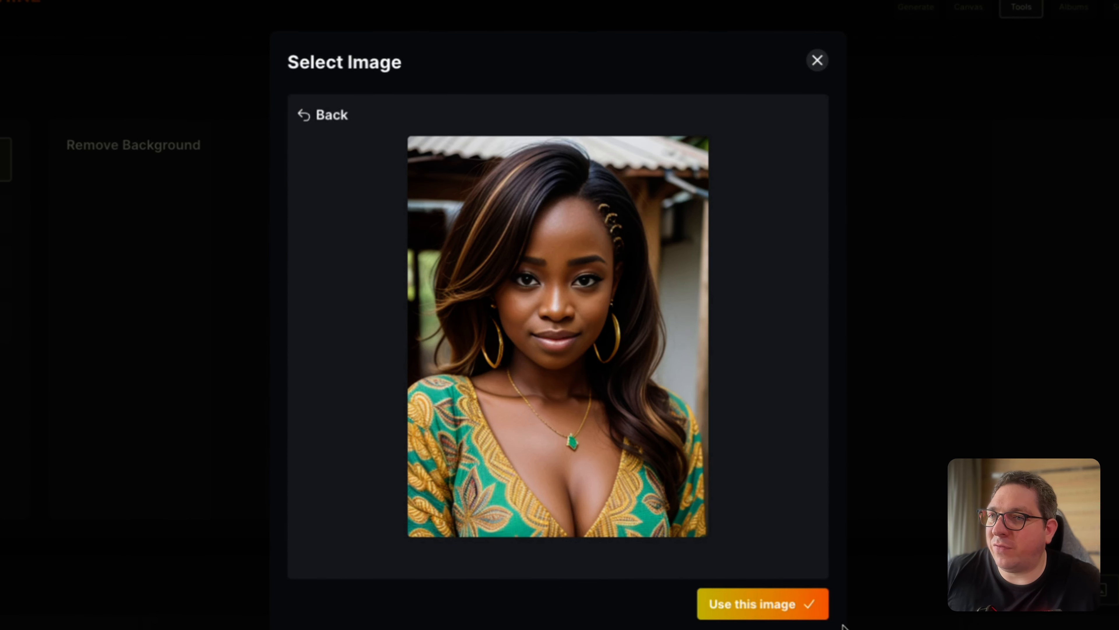
left_click(763, 608)
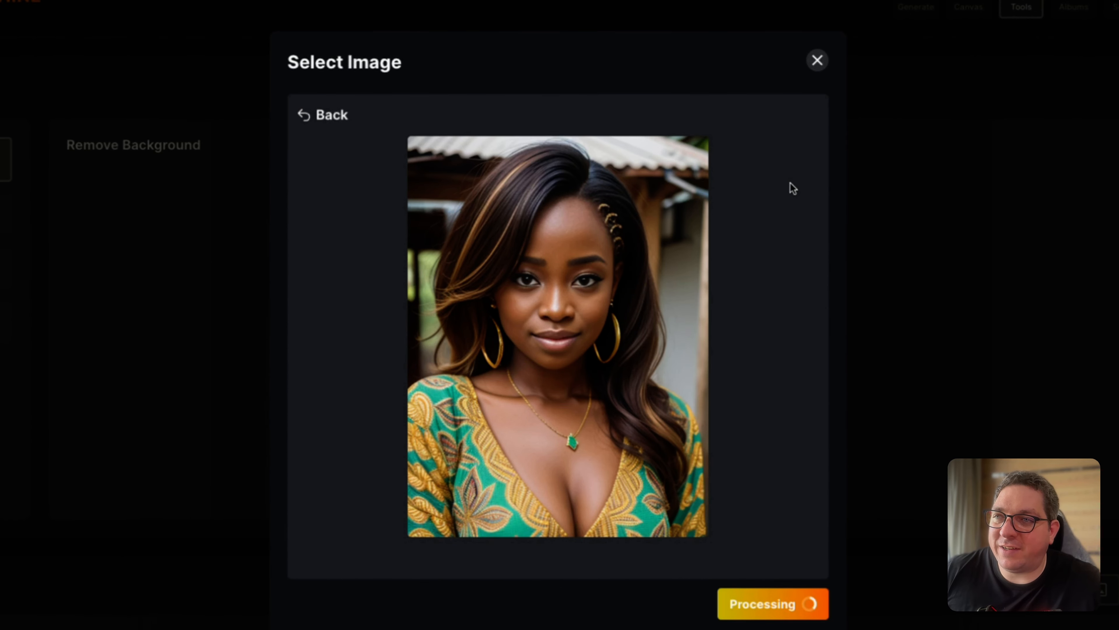
left_click(817, 59)
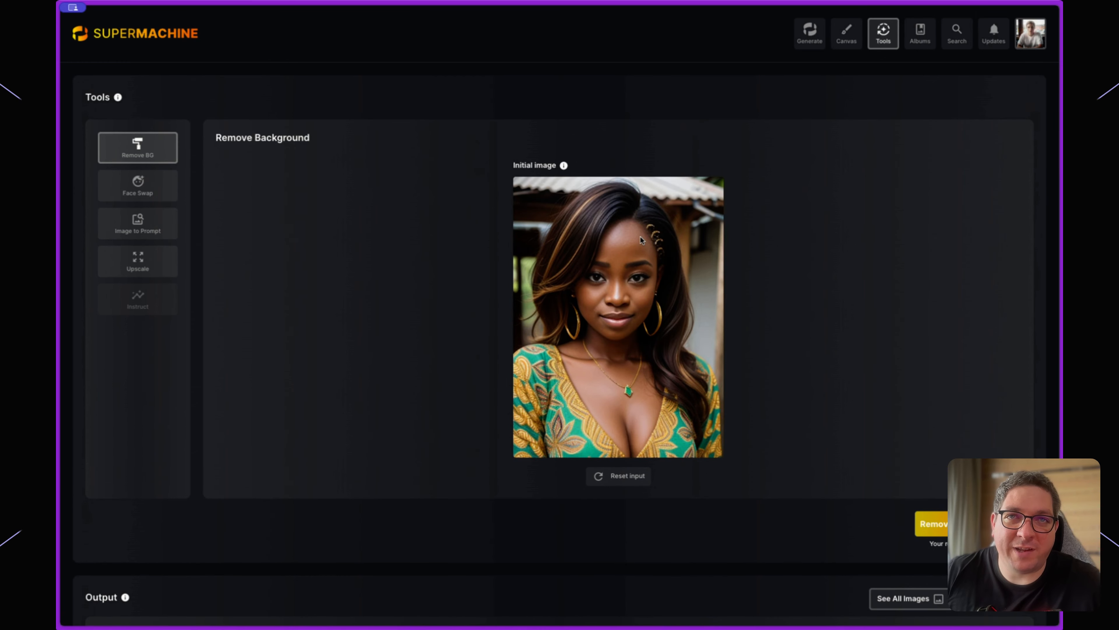
mouse_move(814, 303)
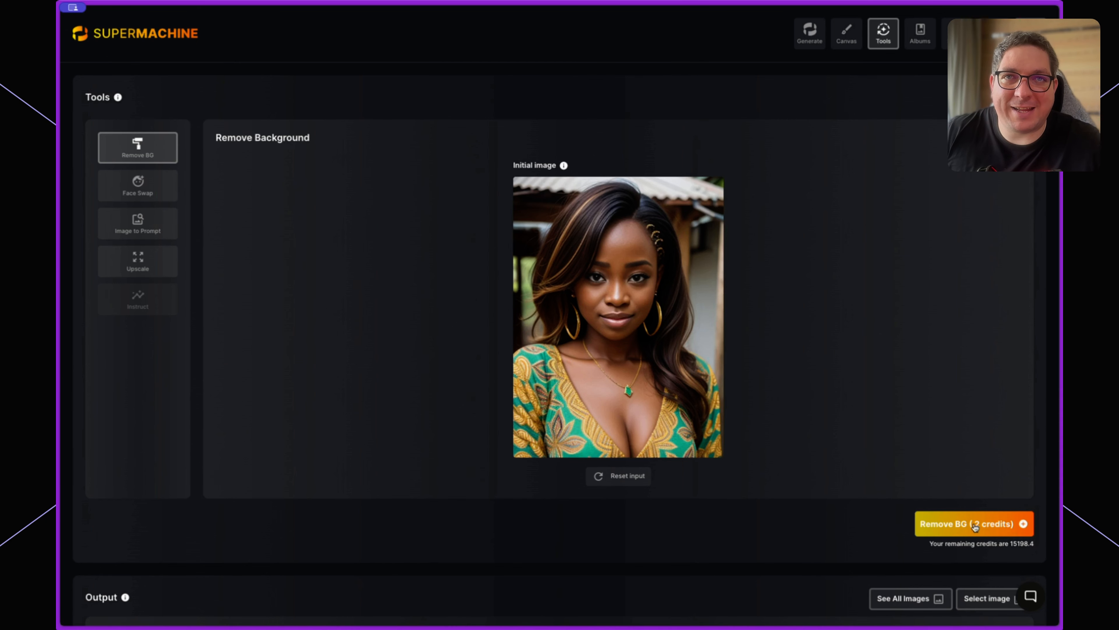
Run Remove BG on the portrait for 2 credits, leaving her on a plain dark backdrop.
left_click(975, 523)
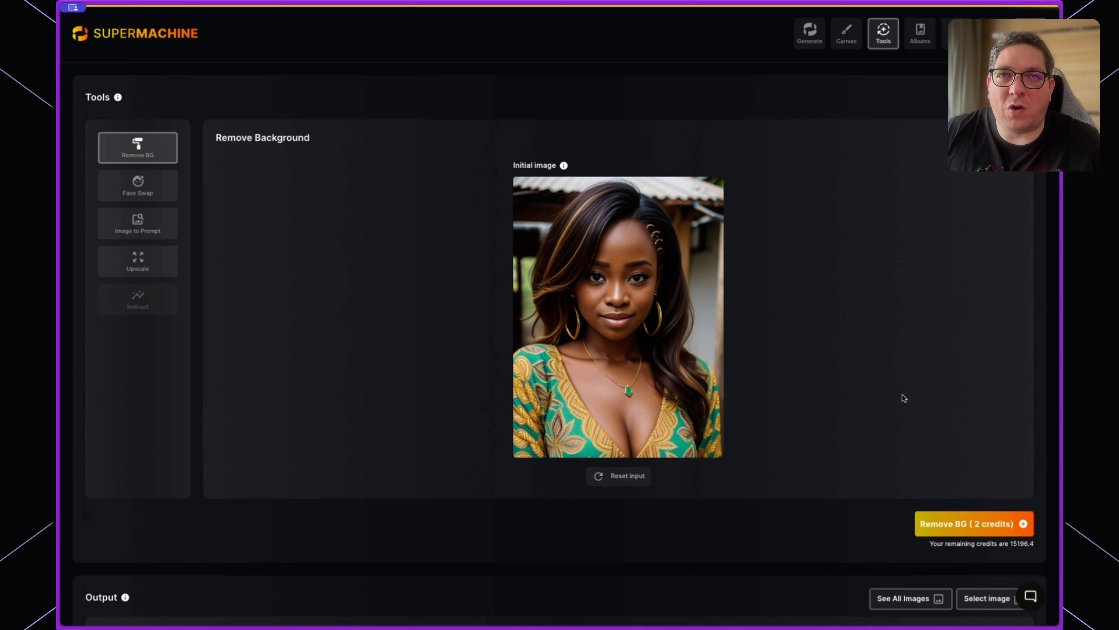
mouse_move(729, 381)
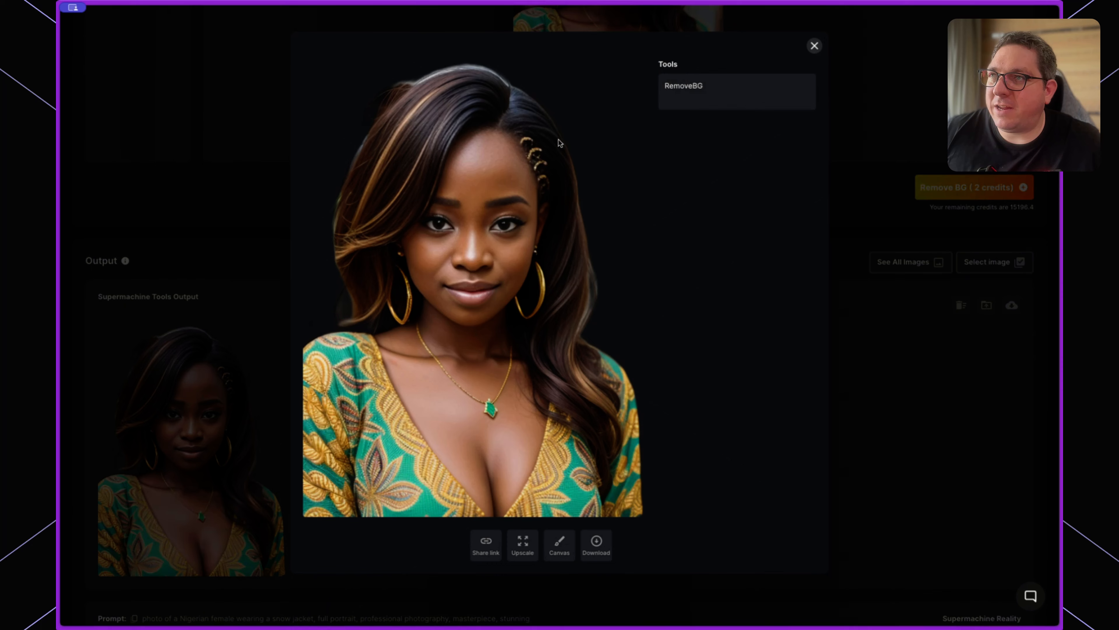
mouse_move(618, 359)
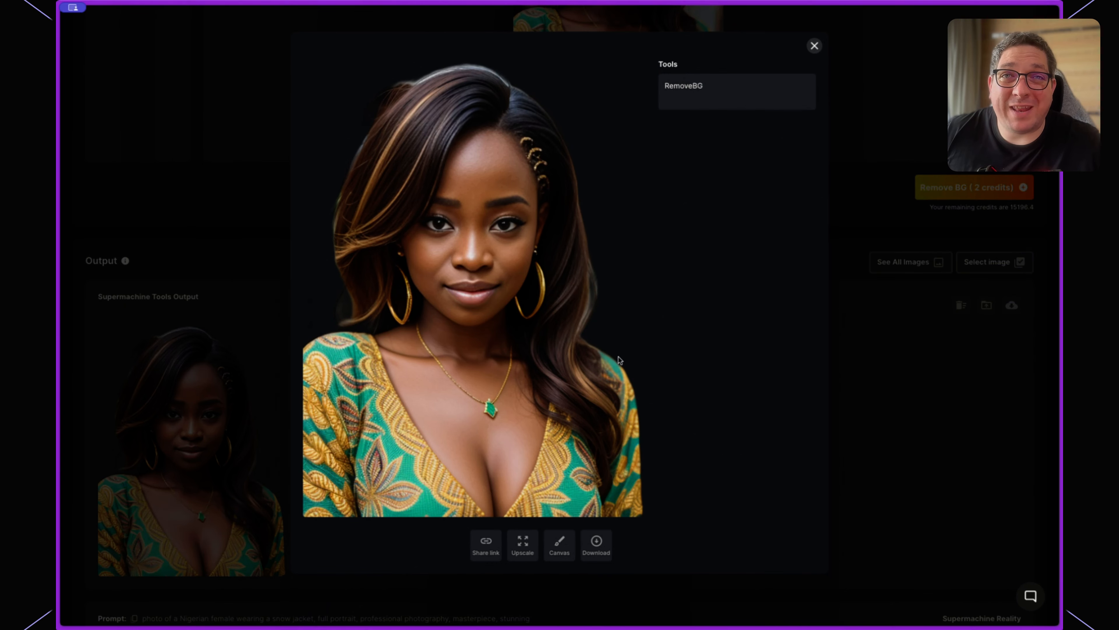
mouse_move(667, 319)
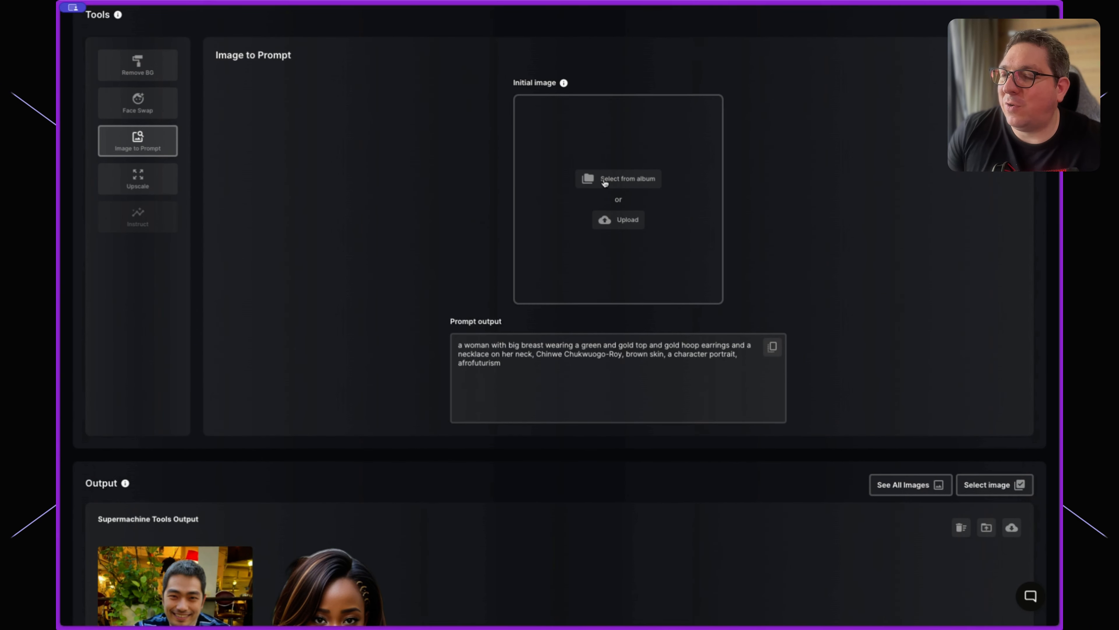
Load the smiling man in the striped shirt from the album into Image to Prompt.
left_click(618, 179)
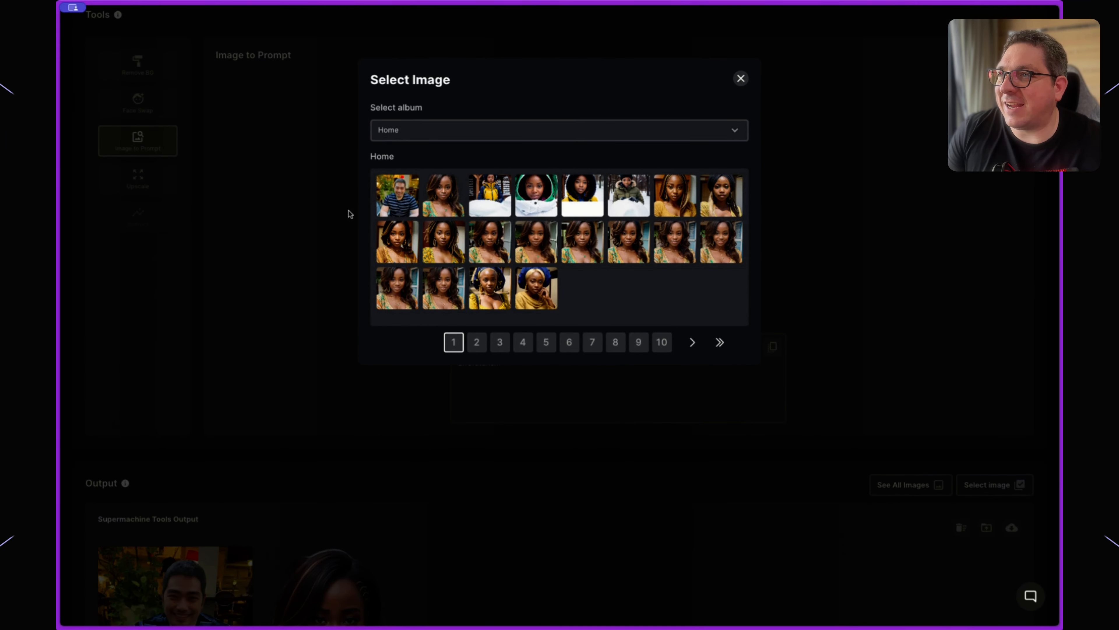
left_click(398, 196)
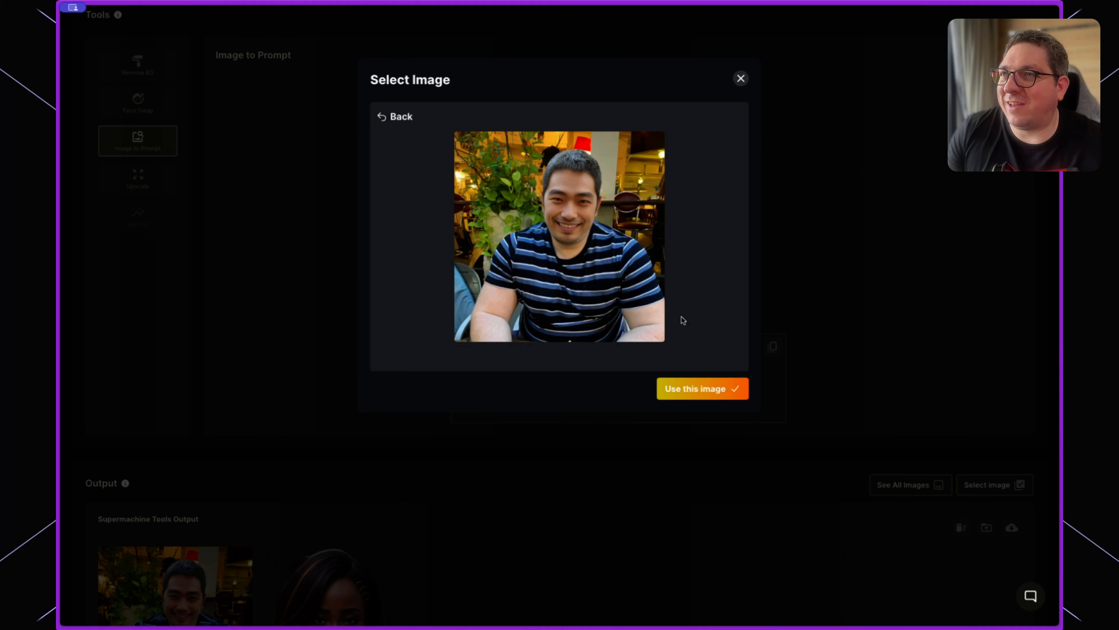
left_click(703, 388)
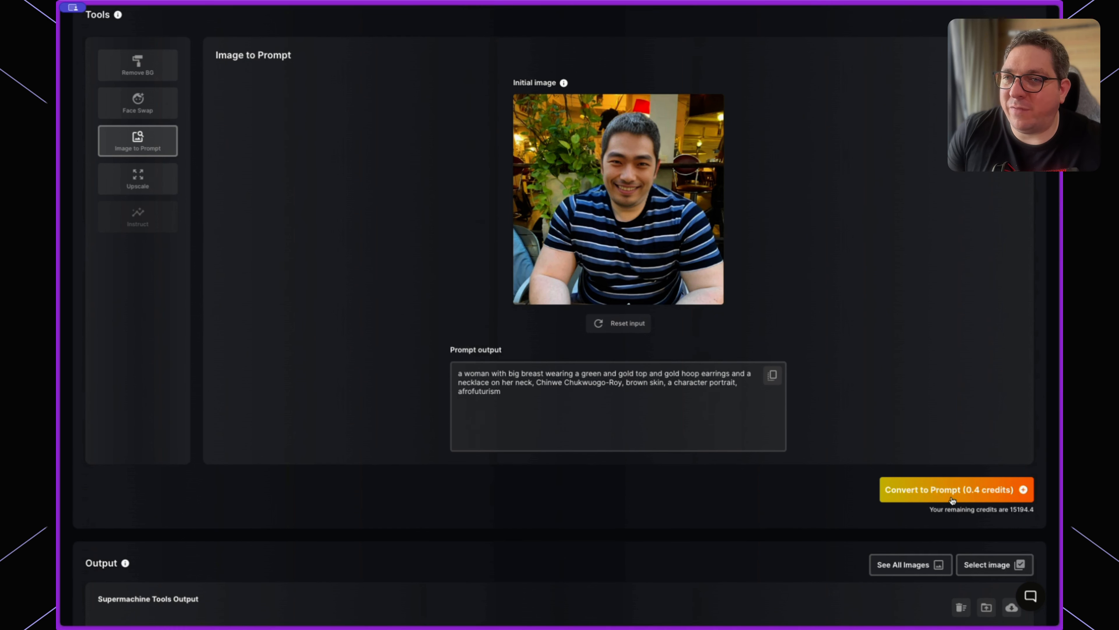
Generate a prompt from the man's photo, copy it, then reset the input image.
left_click(952, 490)
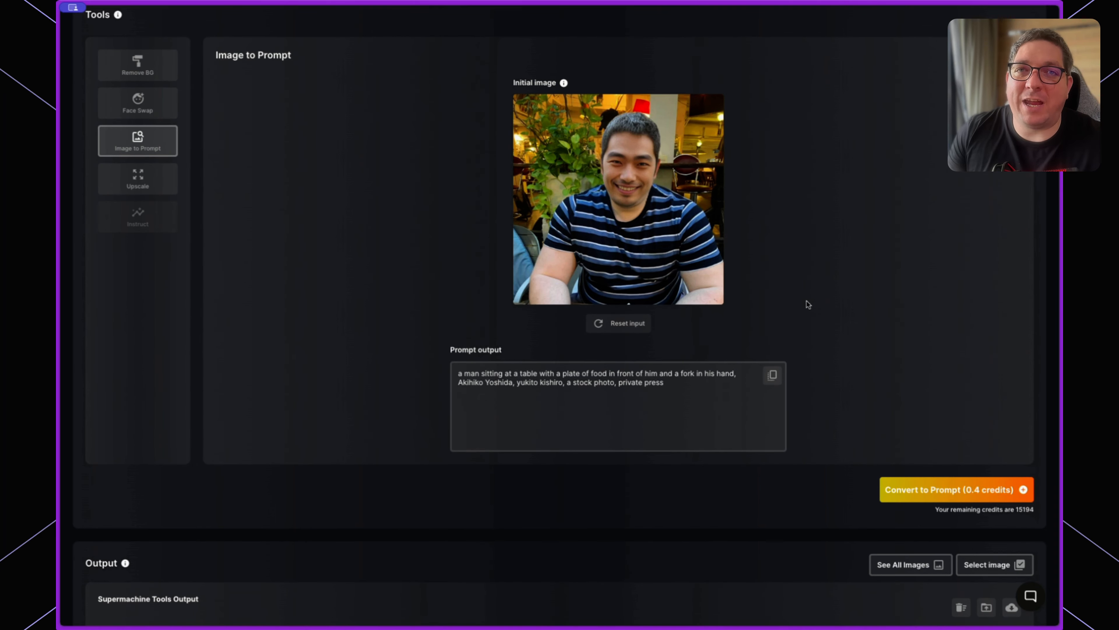
mouse_move(631, 408)
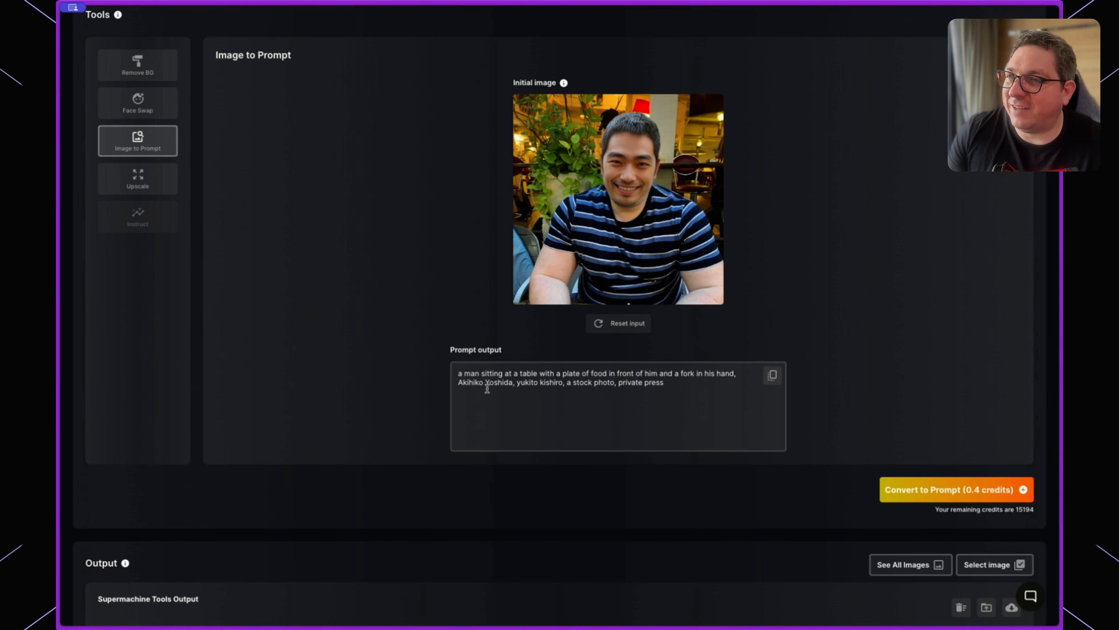
mouse_move(652, 393)
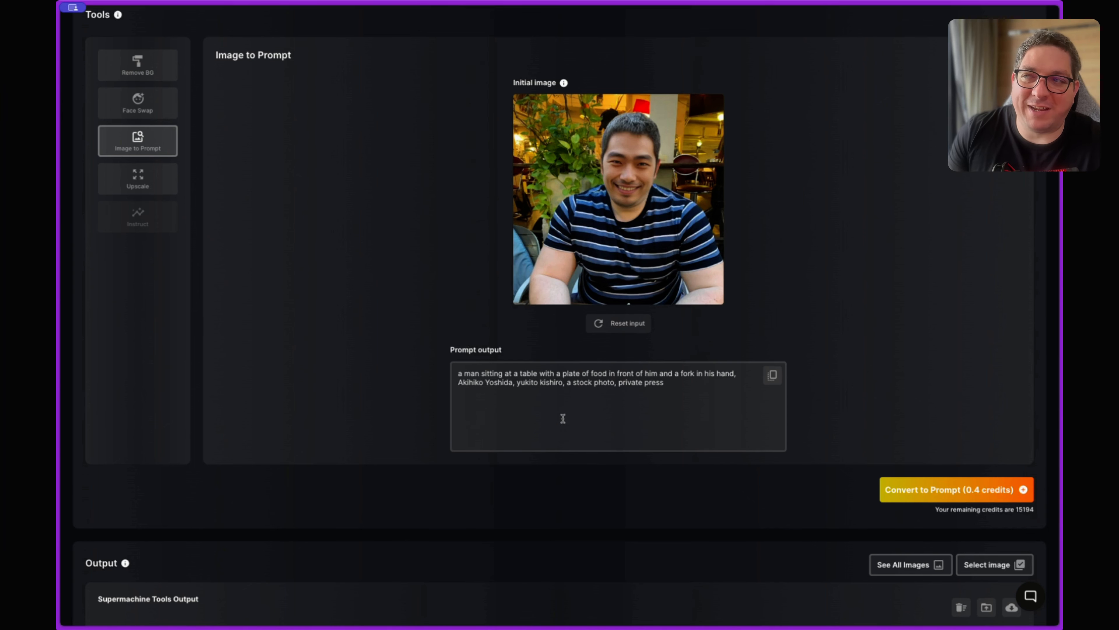
mouse_move(647, 354)
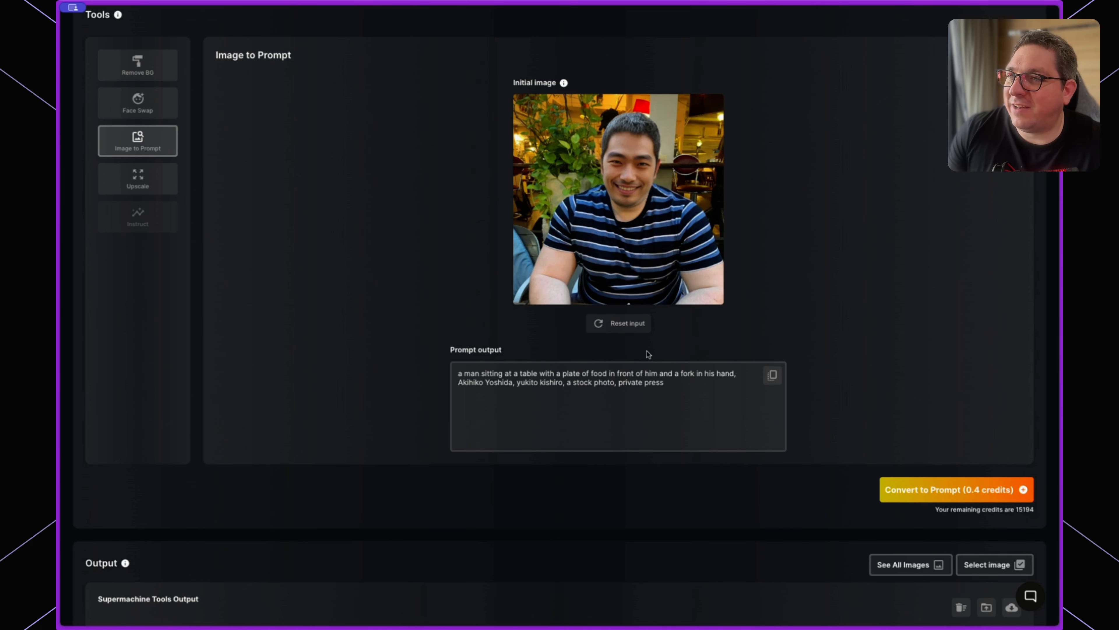
left_click(772, 376)
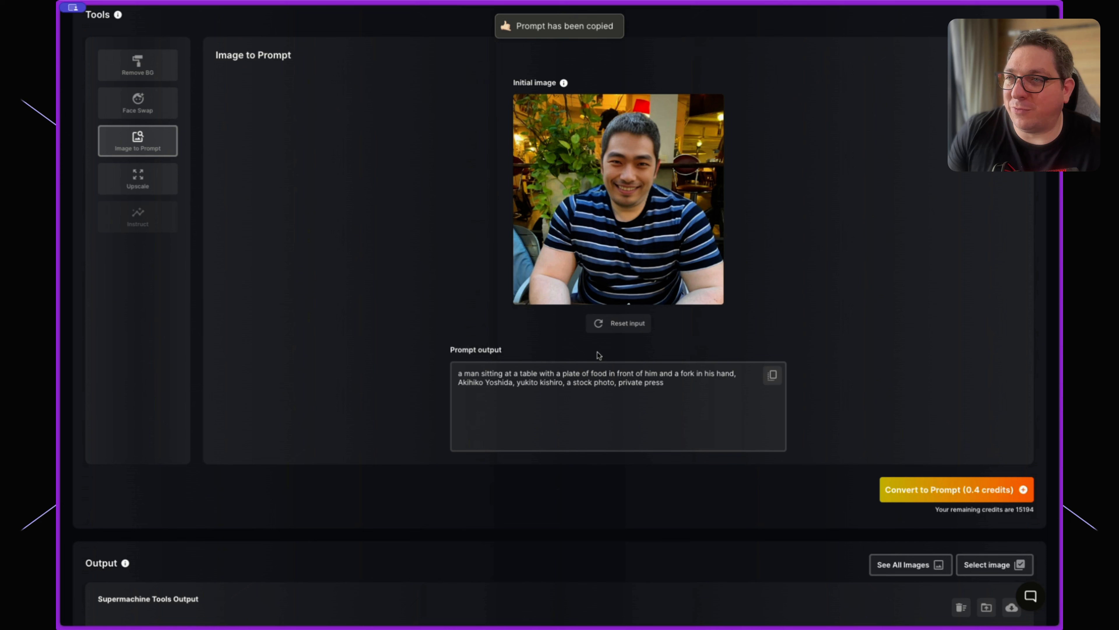
mouse_move(402, 226)
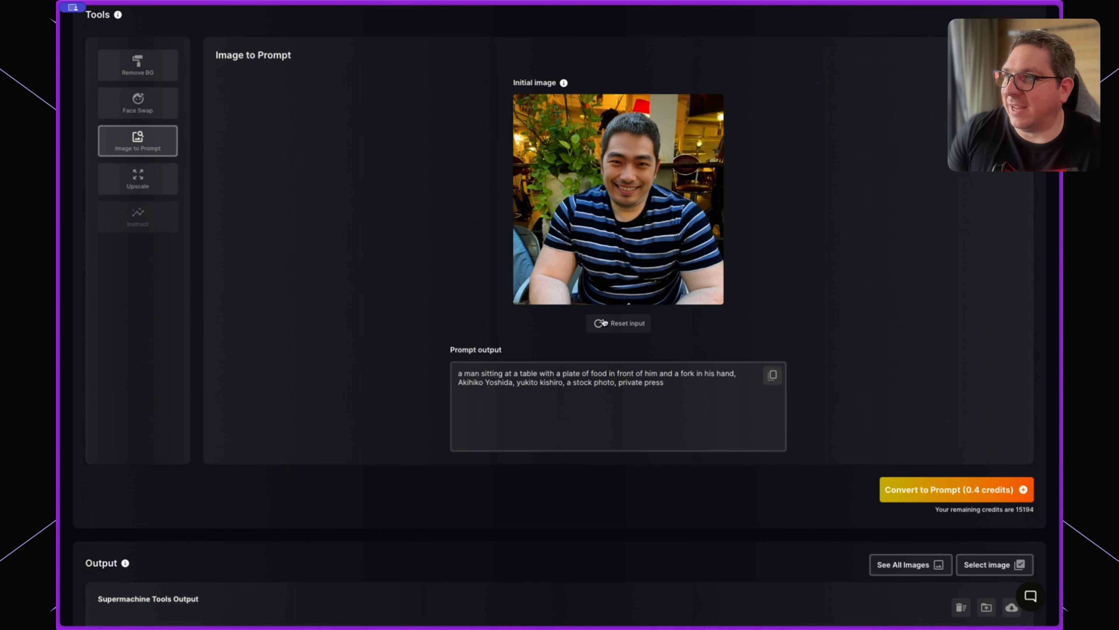
left_click(618, 323)
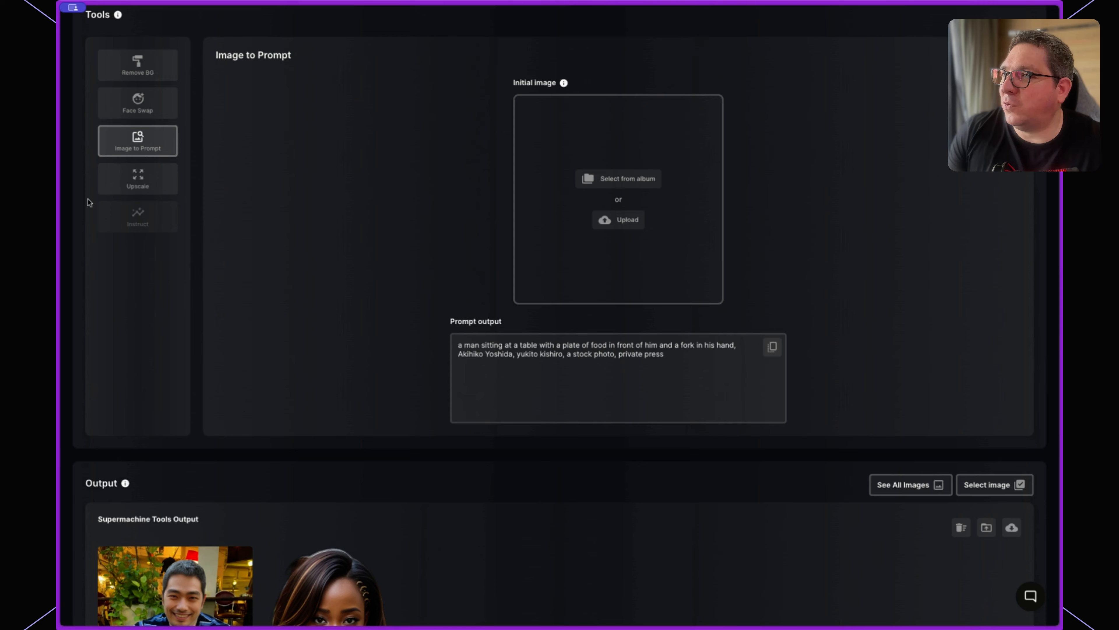
Switch to Upscale and upload the portrait of the man in the blue shirt.
left_click(137, 178)
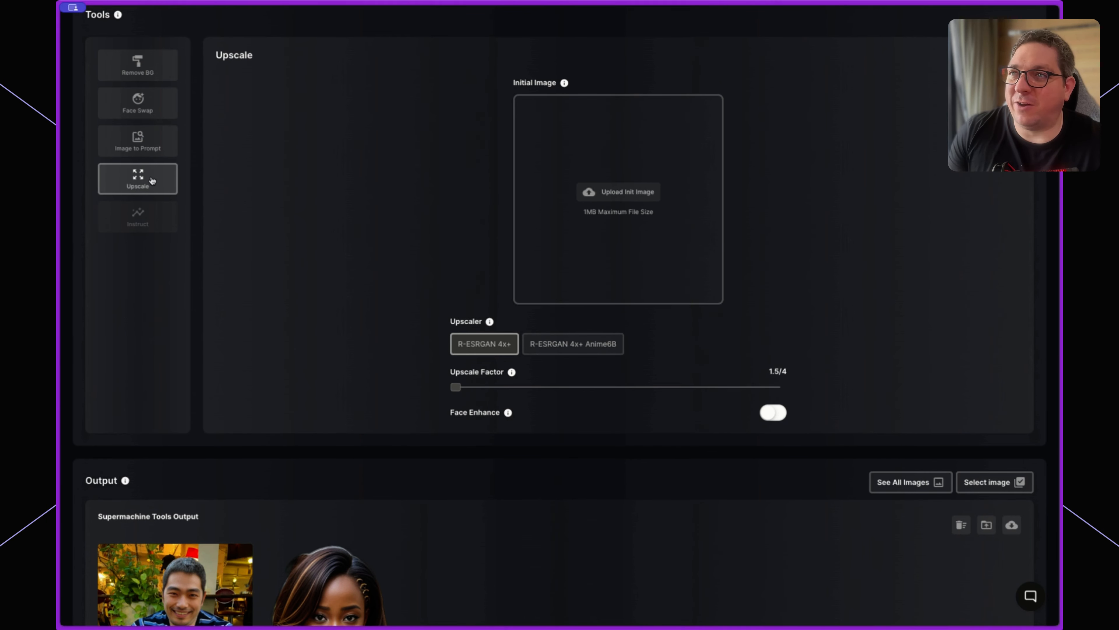
left_click(618, 191)
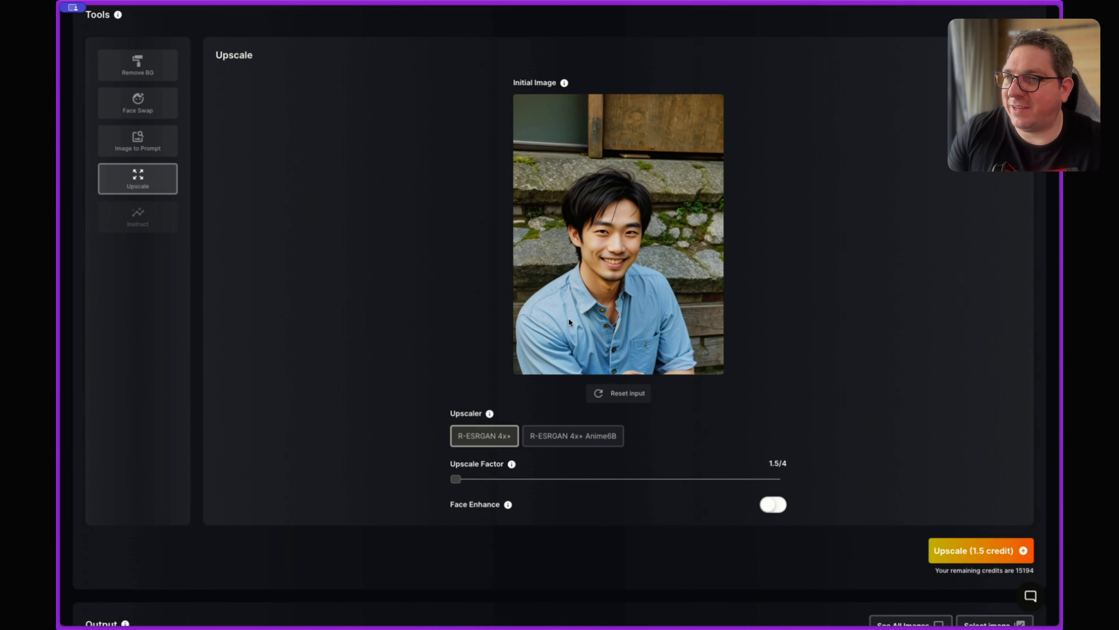
mouse_move(691, 221)
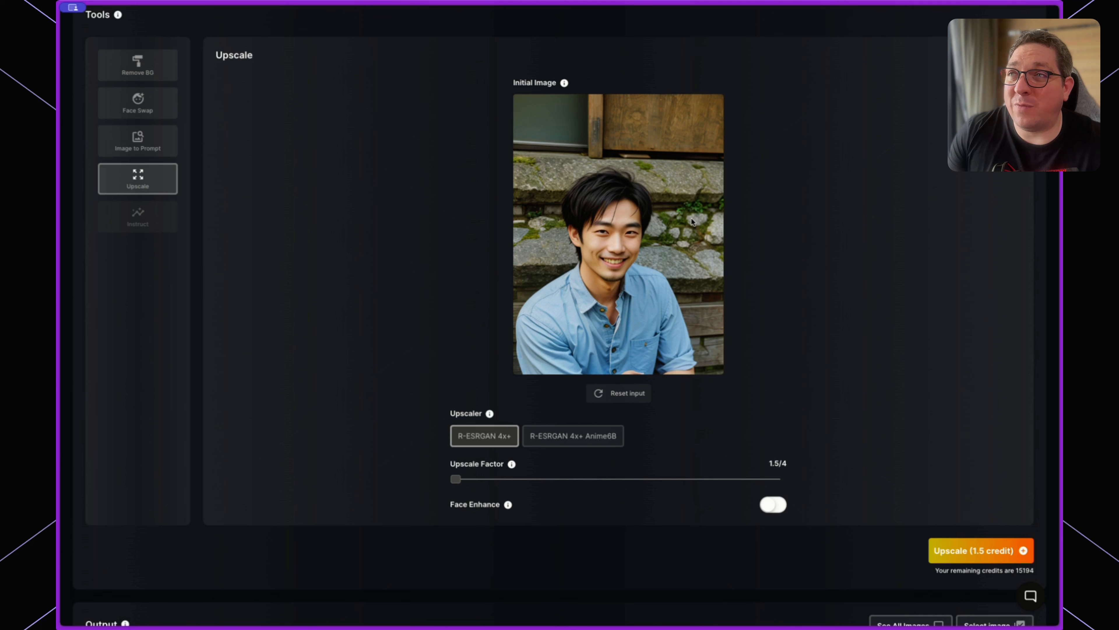
mouse_move(637, 249)
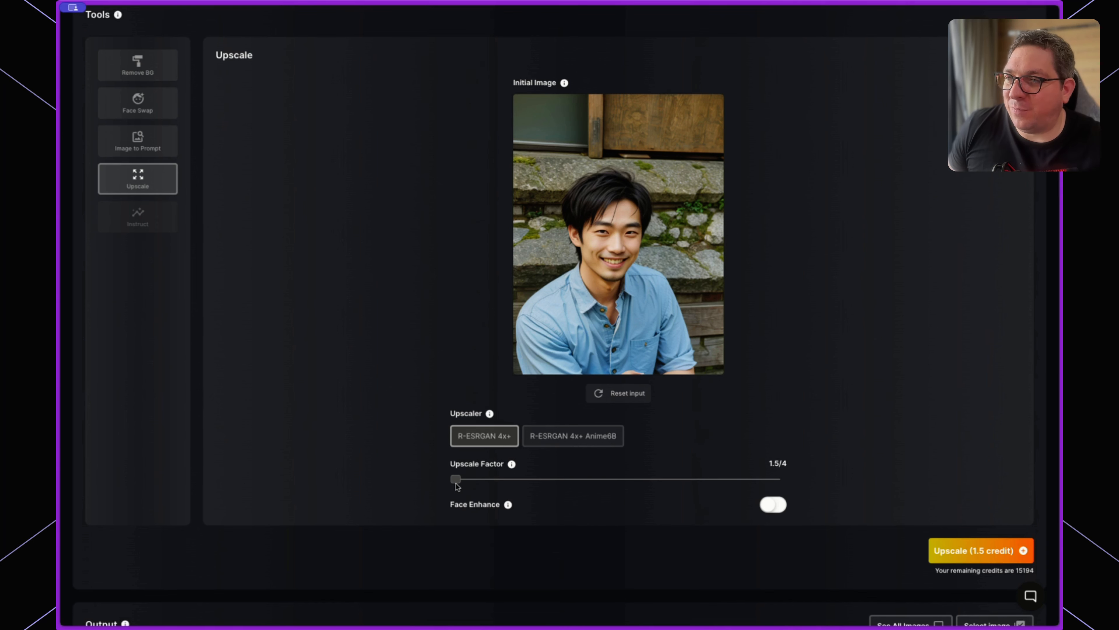
Settle the Upscale Factor slider on 2/4 and leave Face Enhance toggled off.
left_click_drag(455, 478, 648, 478)
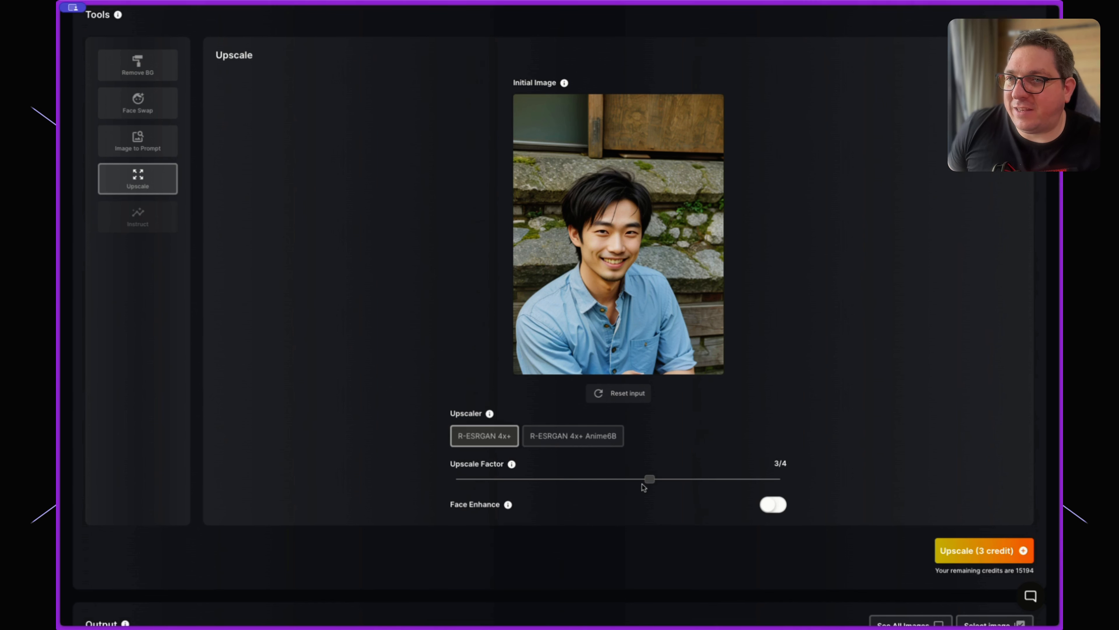
left_click_drag(649, 478, 585, 479)
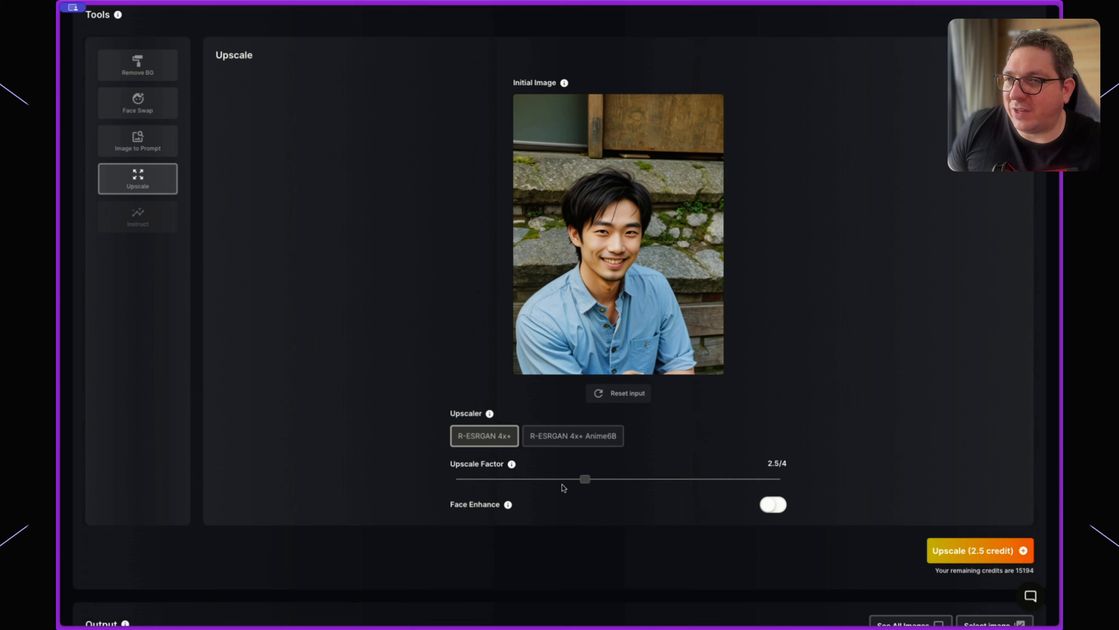
left_click_drag(584, 478, 648, 478)
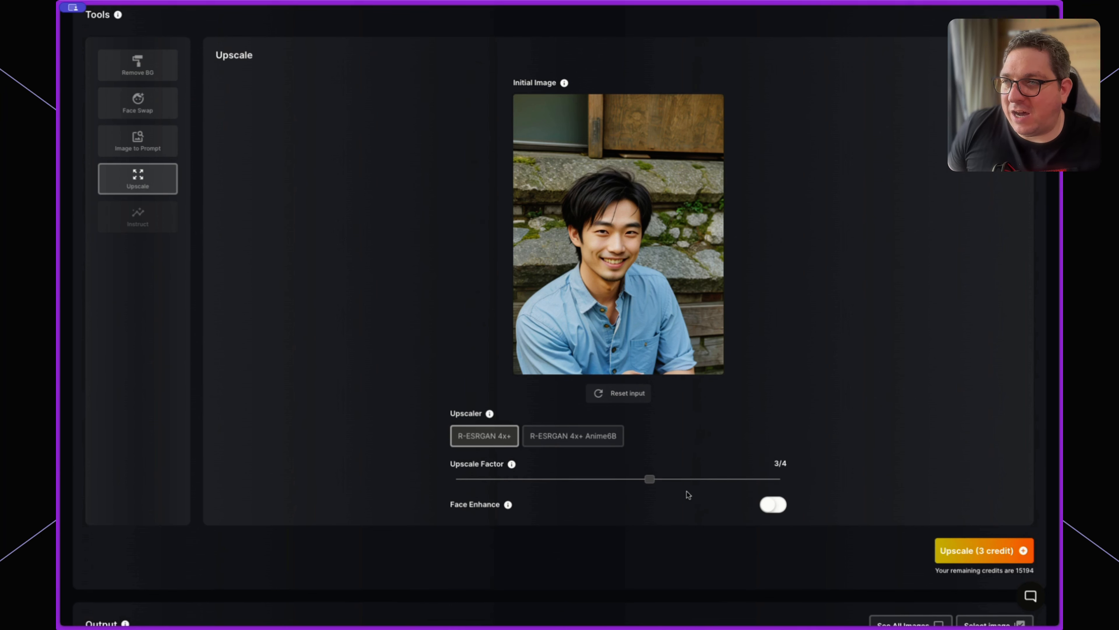
left_click_drag(649, 478, 519, 478)
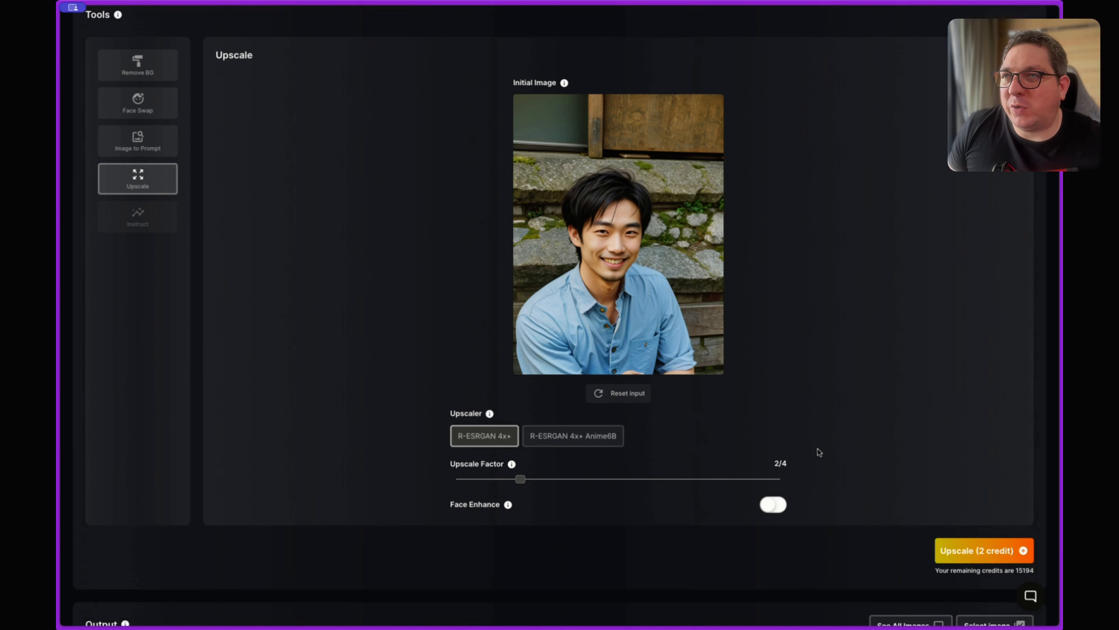
left_click(774, 507)
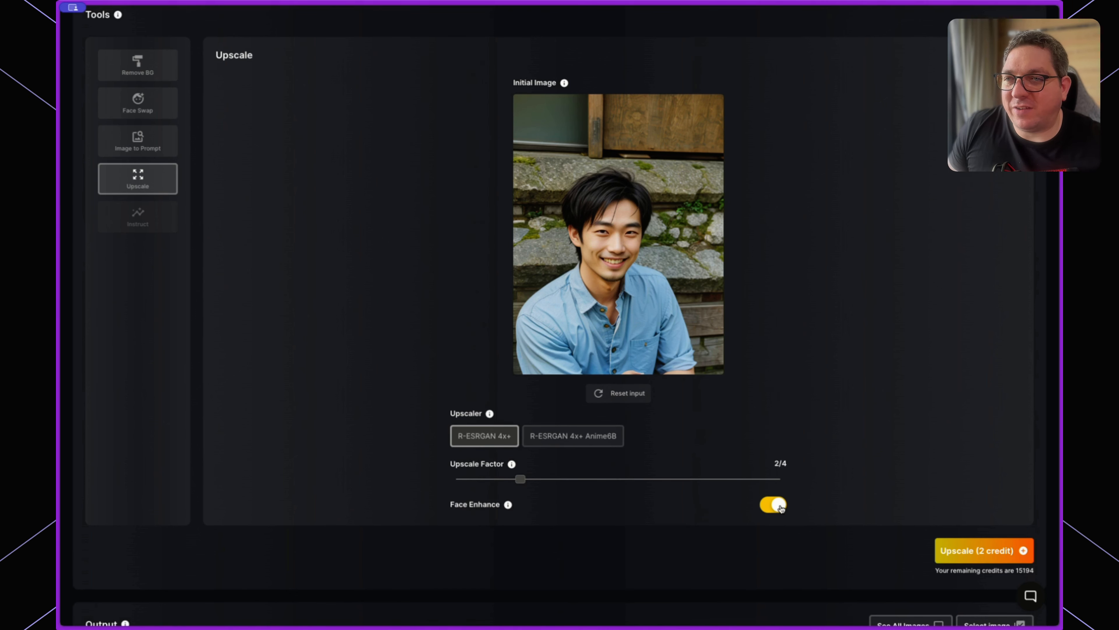
left_click(774, 508)
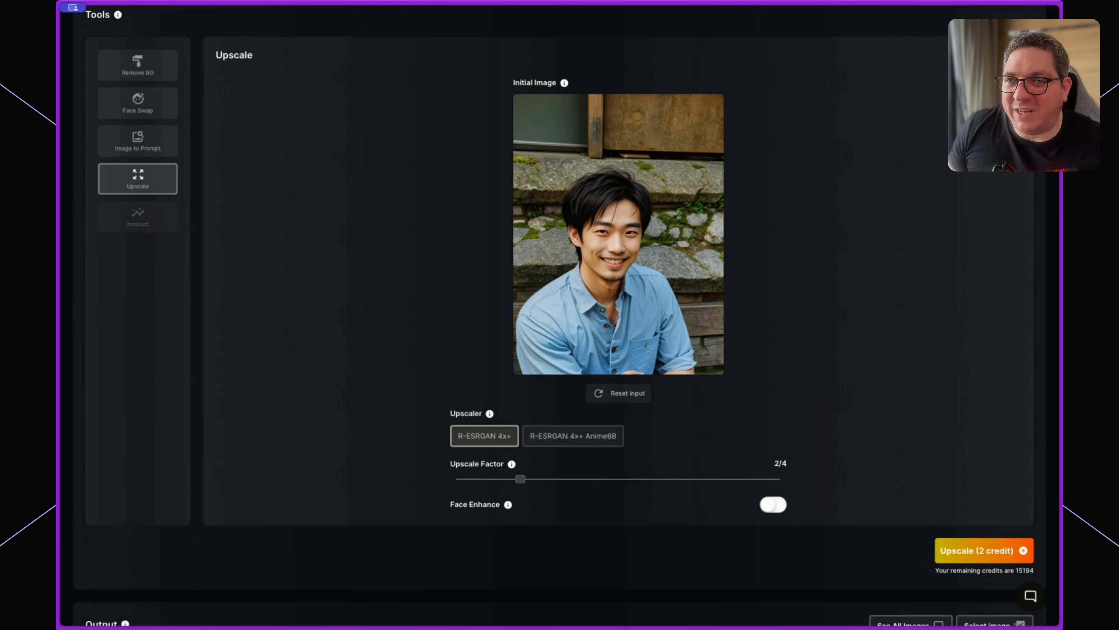